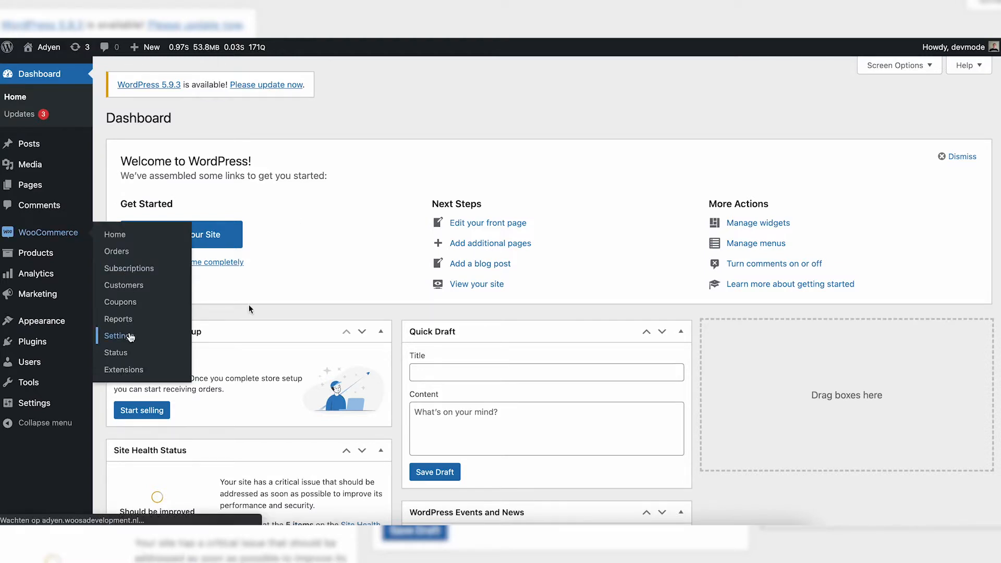
# - Show the WooCommerce Payments settings listing the enabled Adyen methods
pyautogui.click(119, 336)
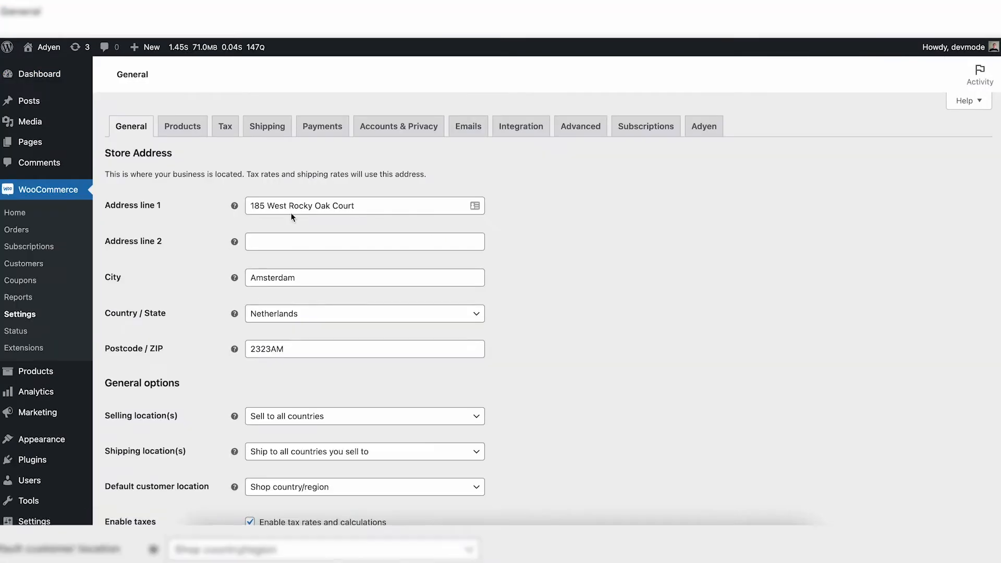
pyautogui.click(322, 125)
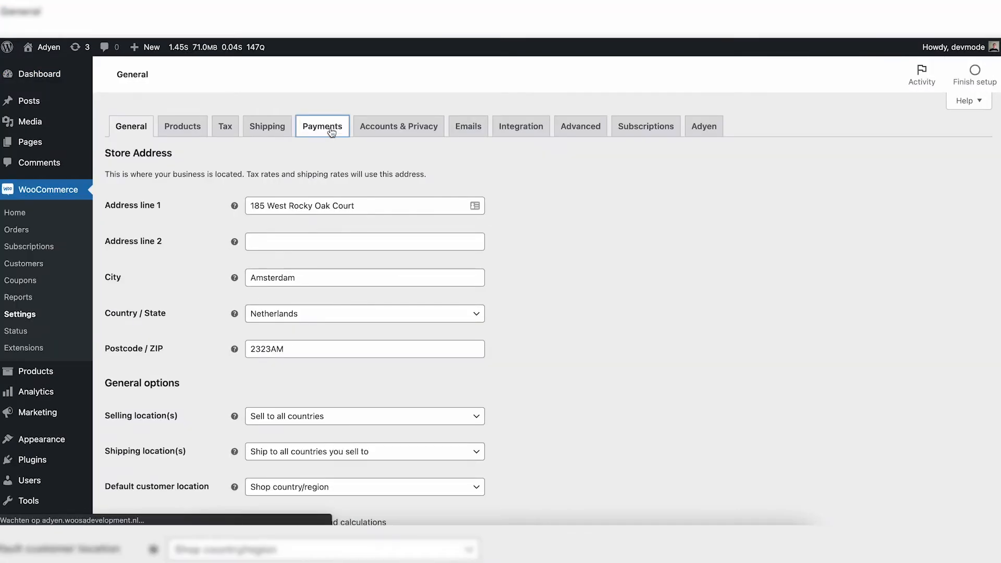
pyautogui.click(322, 125)
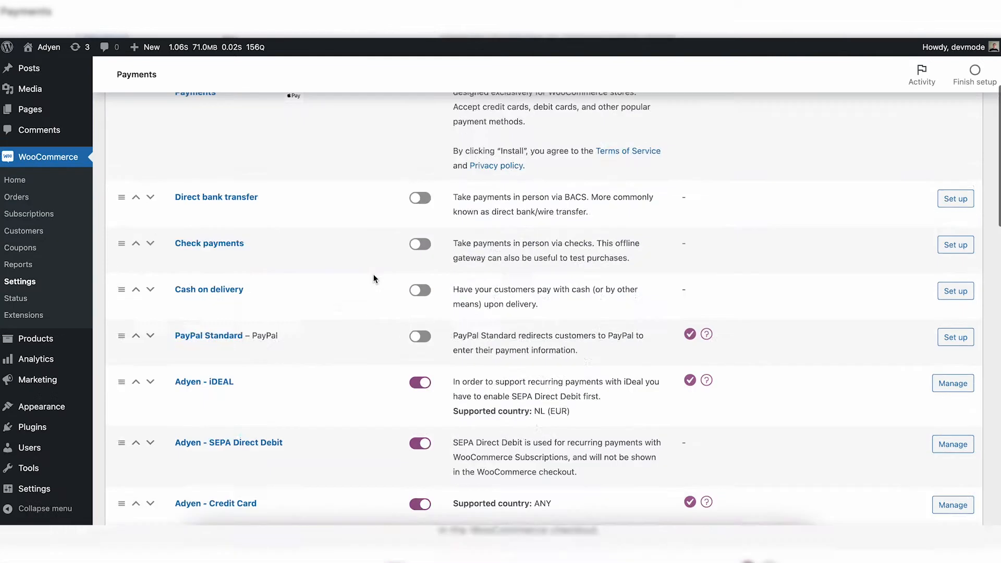
# - Scroll the Payments list checking which Adyen methods support automatic recurring payments
pyautogui.scroll(-3)
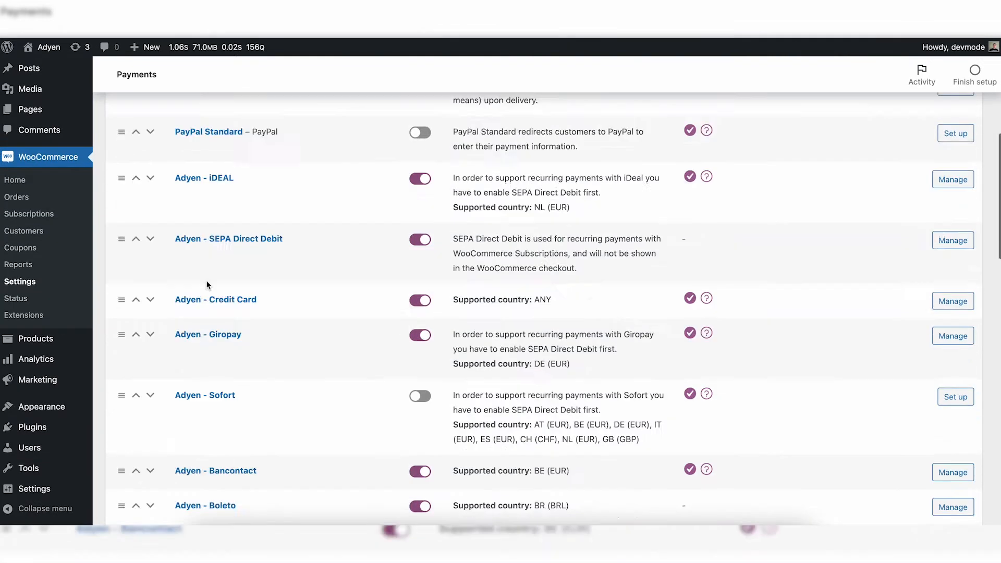
pyautogui.scroll(-3)
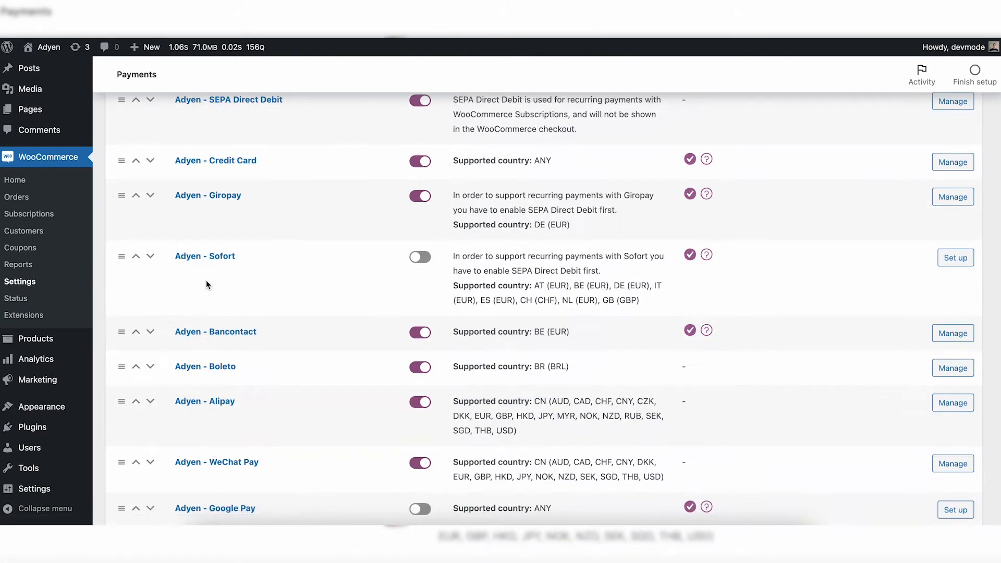
pyautogui.scroll(3)
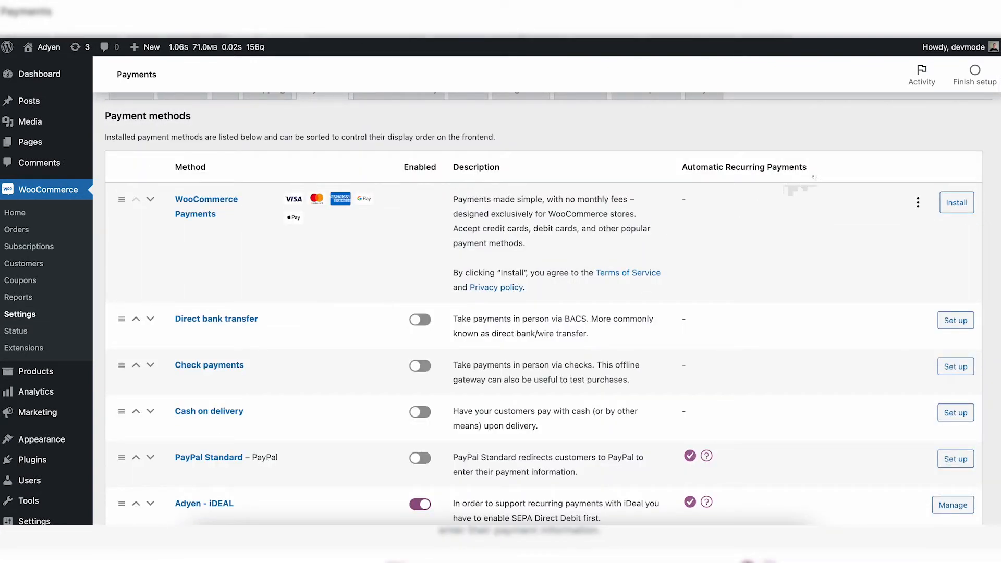
pyautogui.scroll(-3)
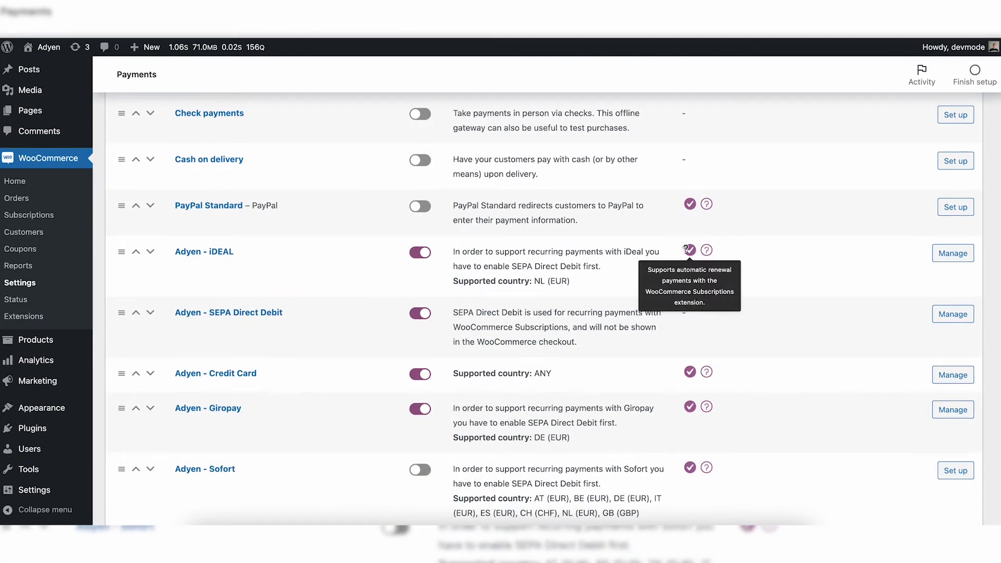
pyautogui.scroll(-3)
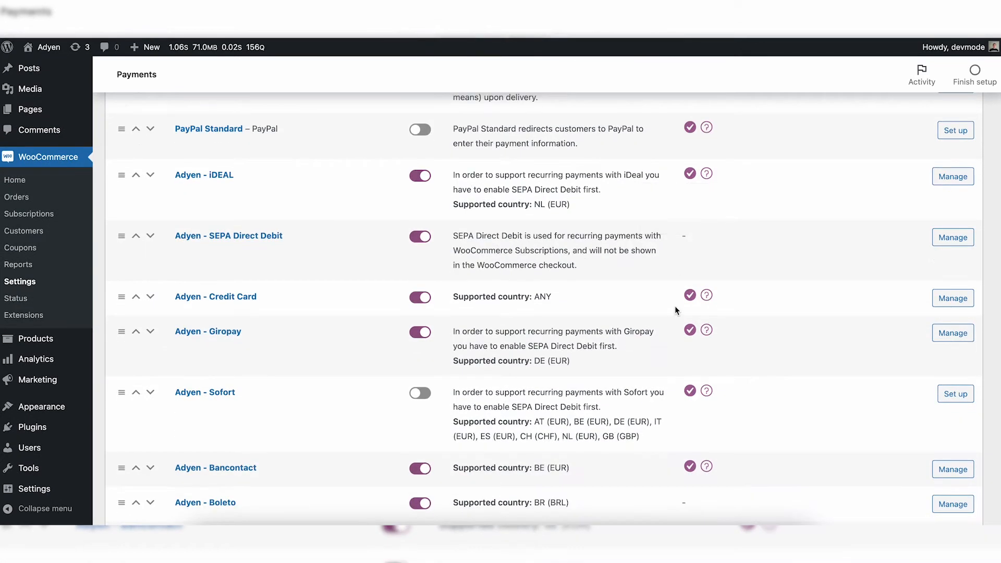
pyautogui.scroll(-3)
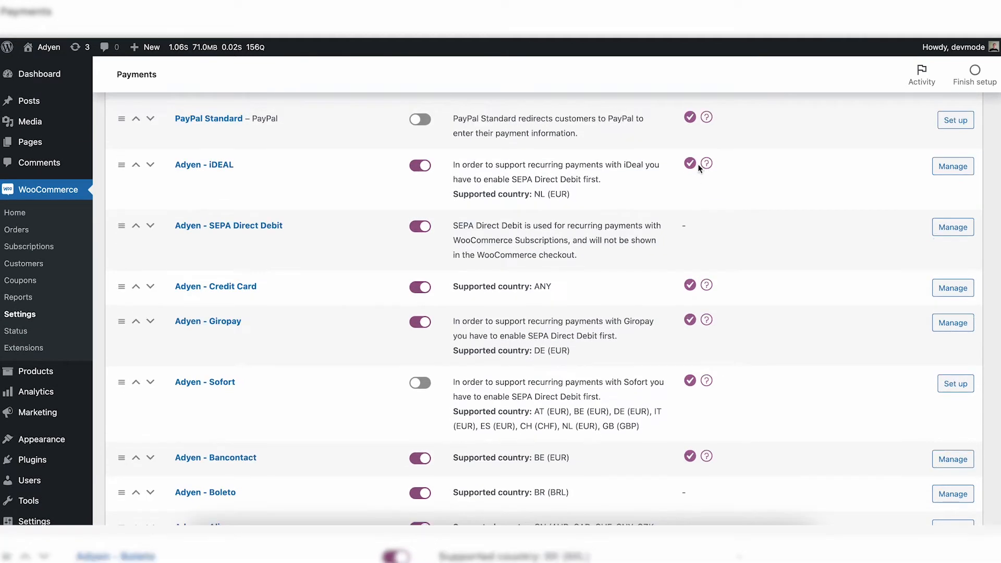
pyautogui.moveTo(690, 164)
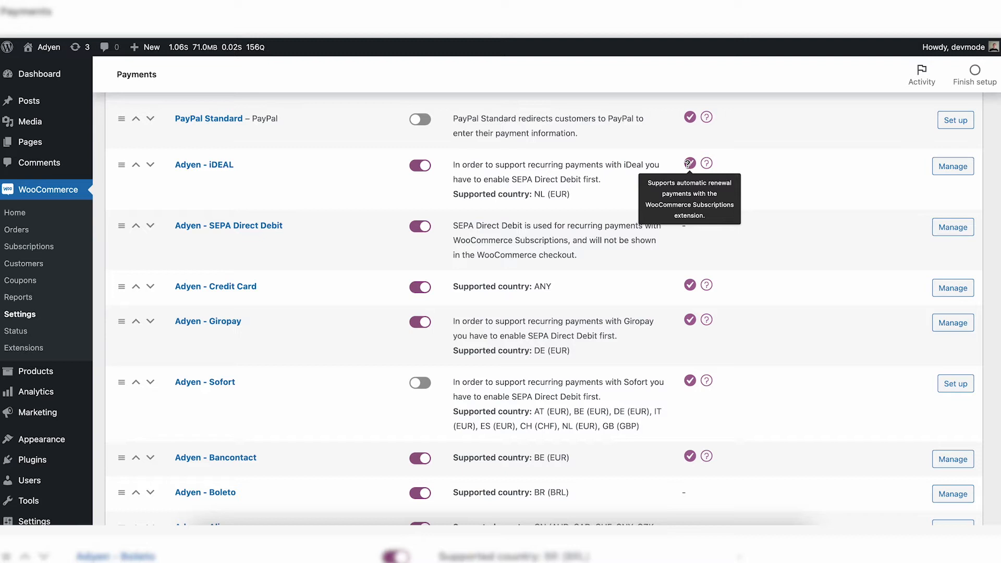
pyautogui.moveTo(370, 157)
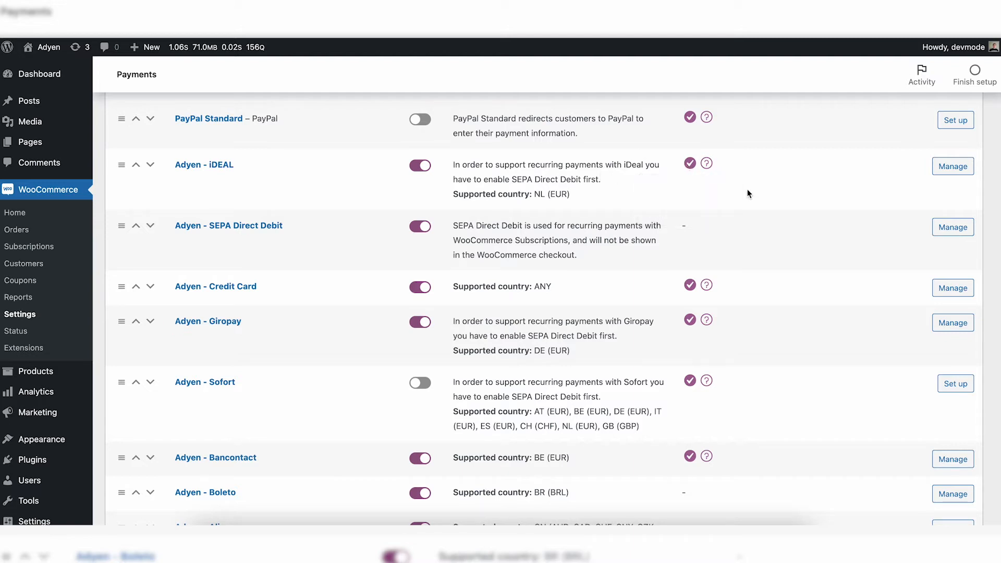
pyautogui.moveTo(482, 220)
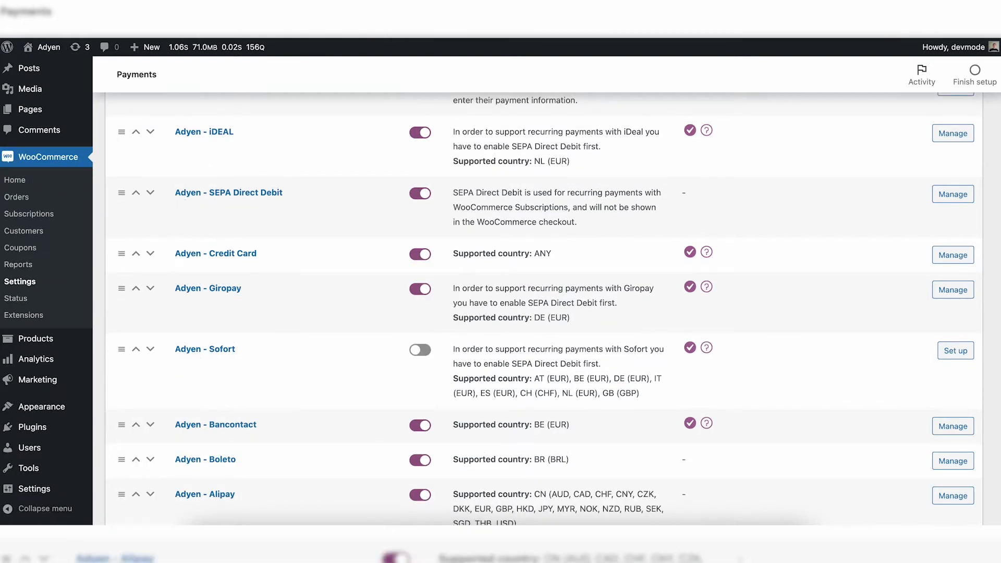
pyautogui.moveTo(324, 313)
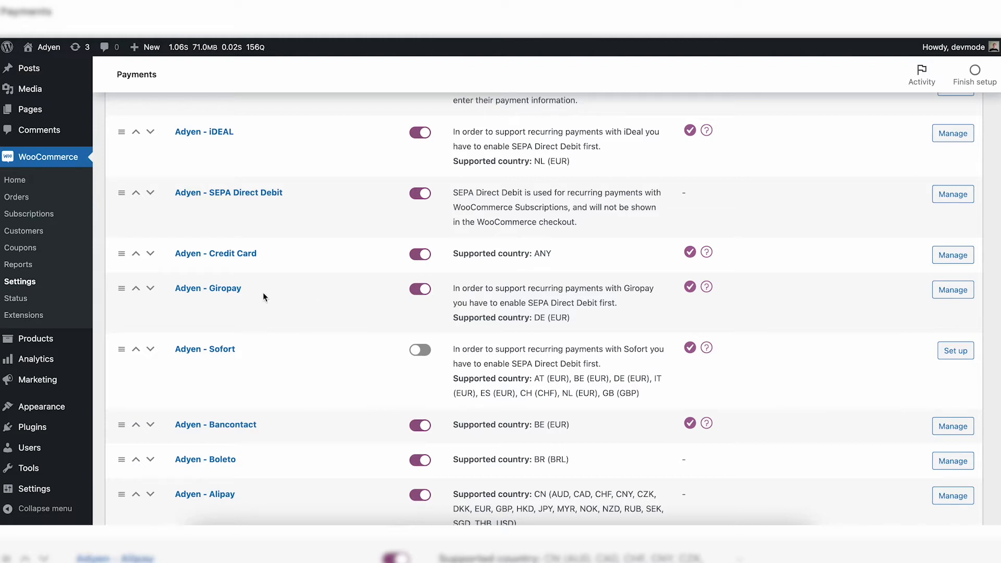
pyautogui.moveTo(310, 194)
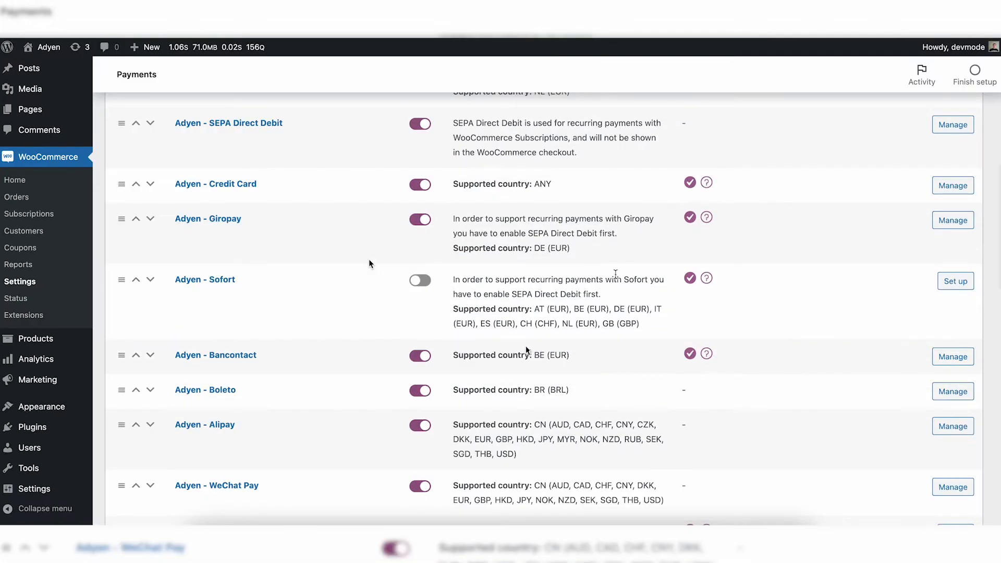
pyautogui.scroll(-3)
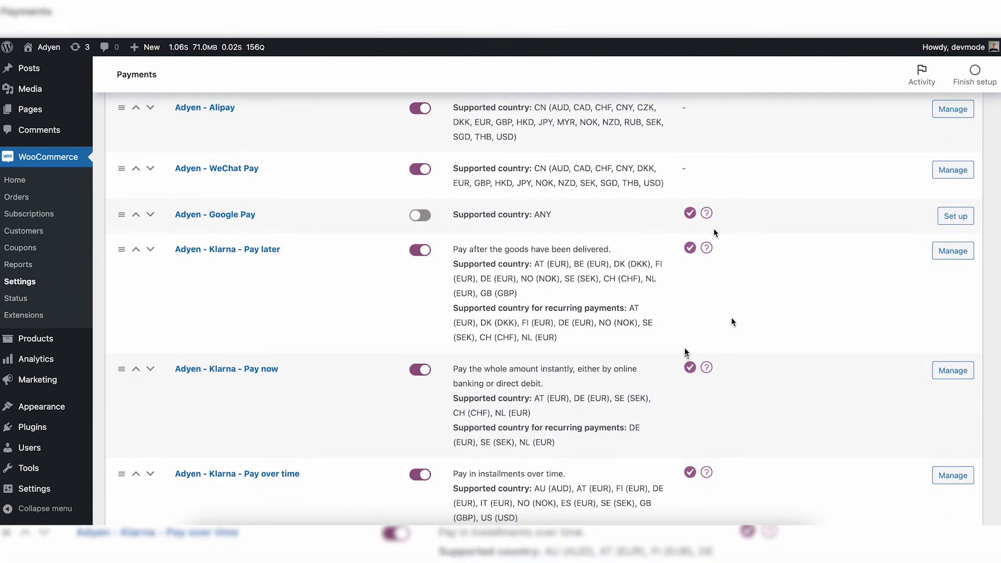
pyautogui.scroll(-3)
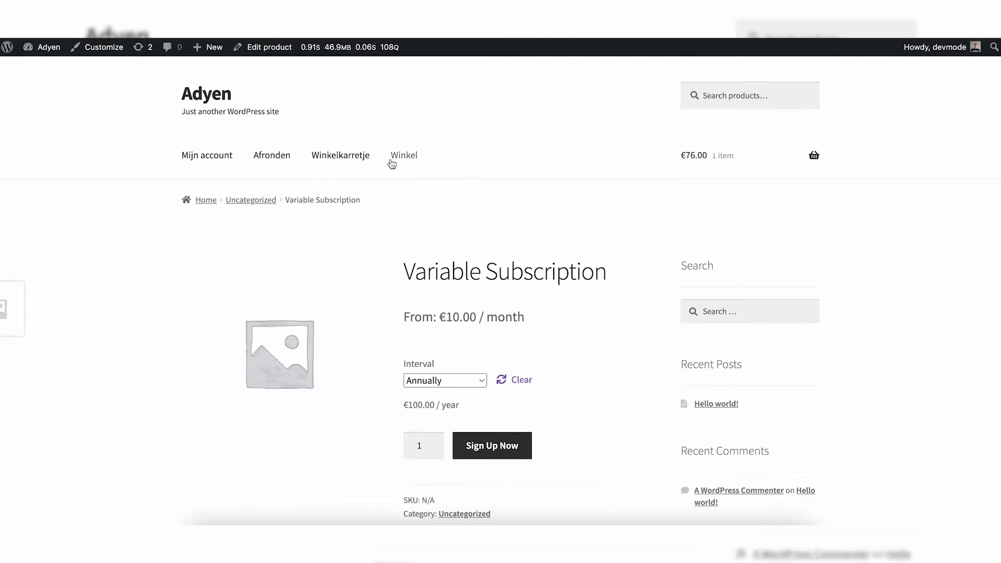
# - View the cart with one Simple Subscription at €76.00/month, €85.12 recurring total with tax
pyautogui.click(404, 154)
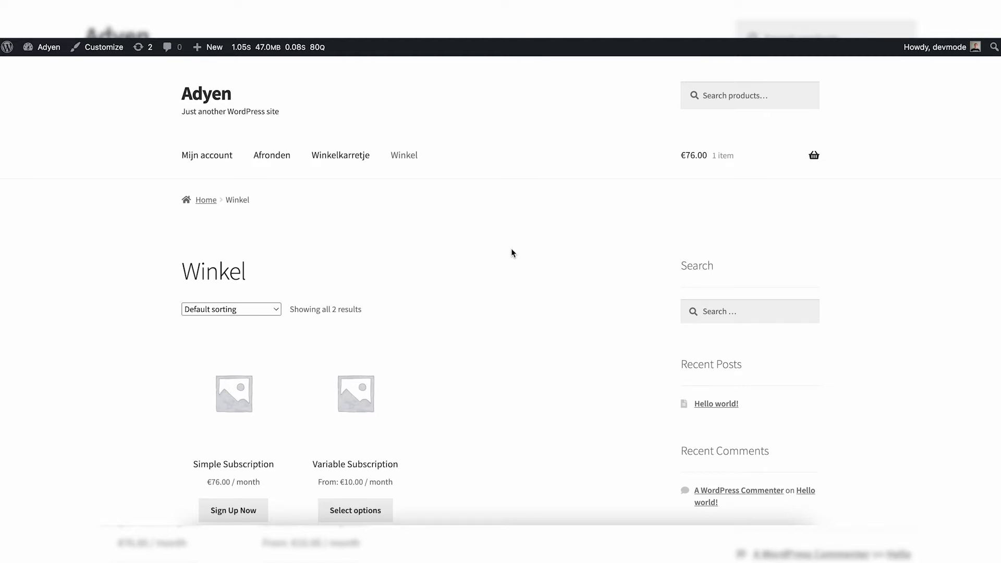
pyautogui.moveTo(527, 278)
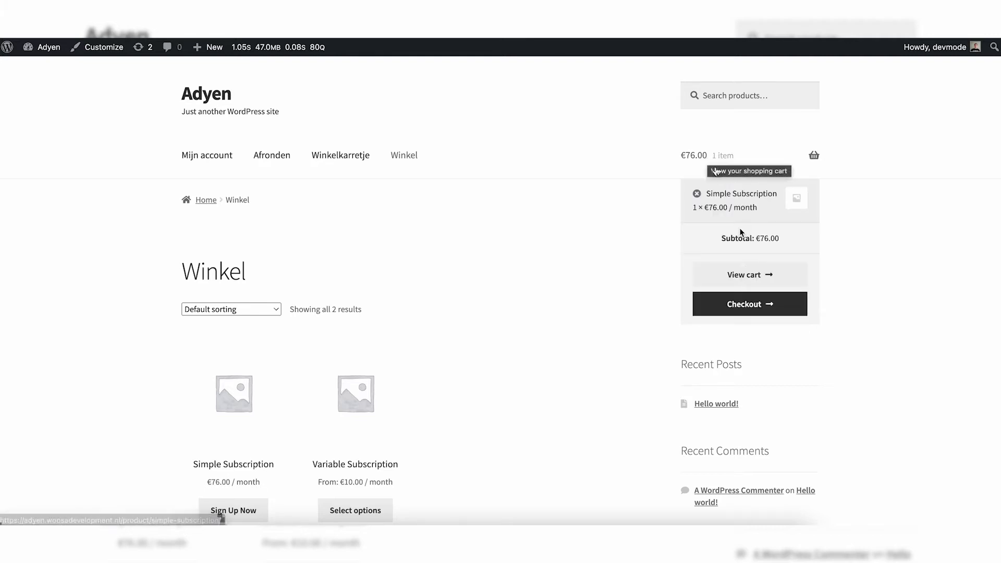
pyautogui.click(750, 275)
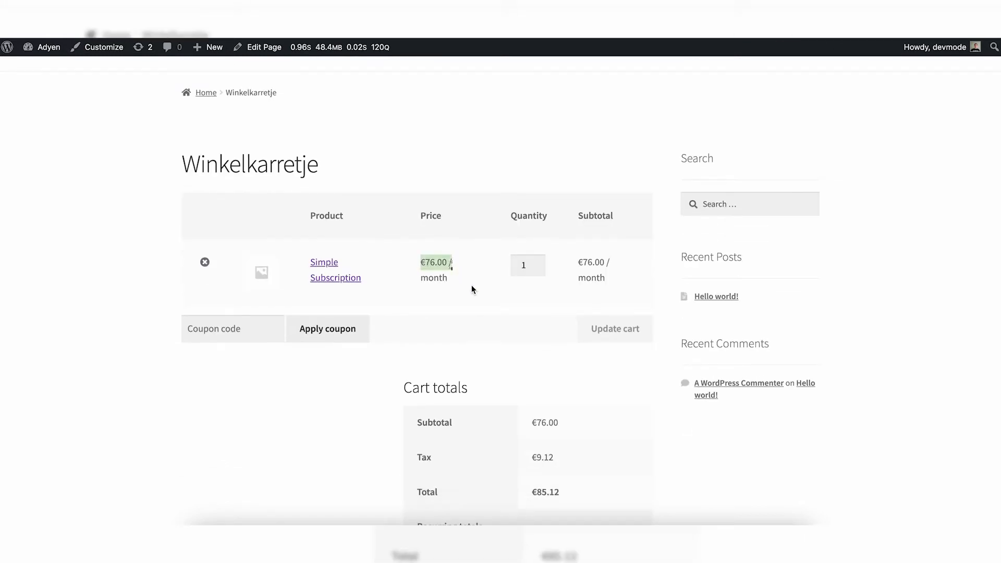
pyautogui.scroll(-3)
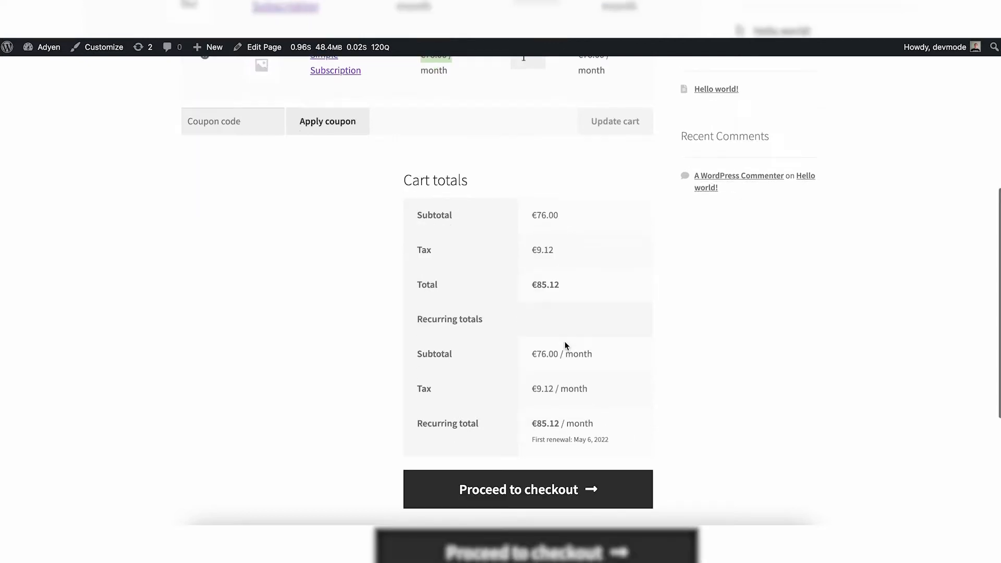
# - Proceed to checkout and review the order summary, highlighting the first renewal date
pyautogui.click(528, 489)
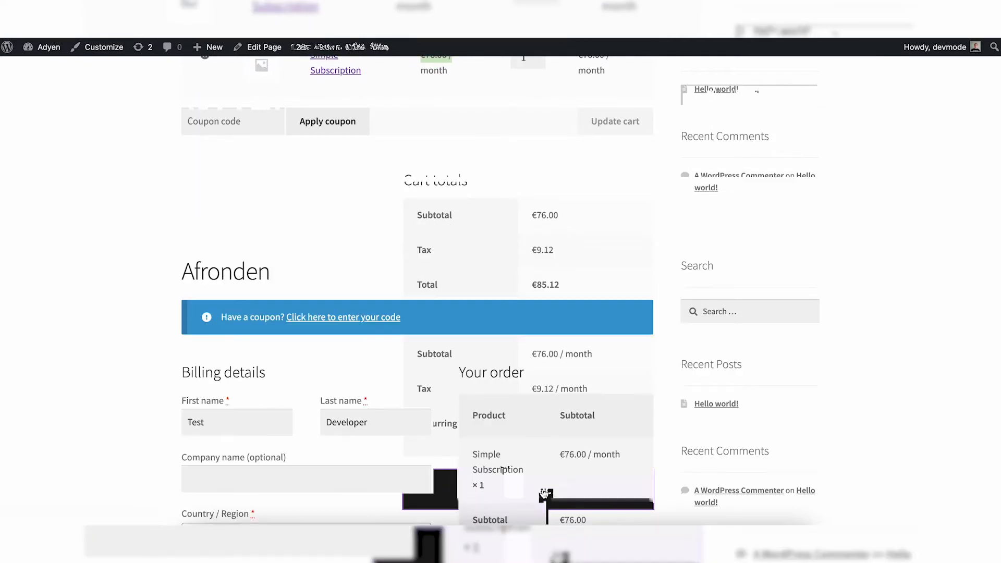
pyautogui.scroll(-3)
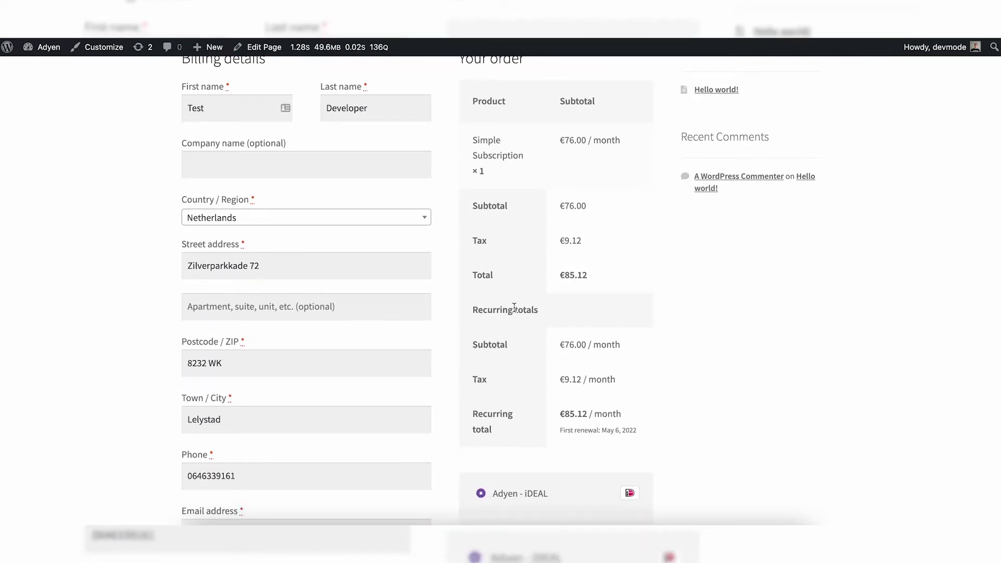
pyautogui.moveTo(514, 222)
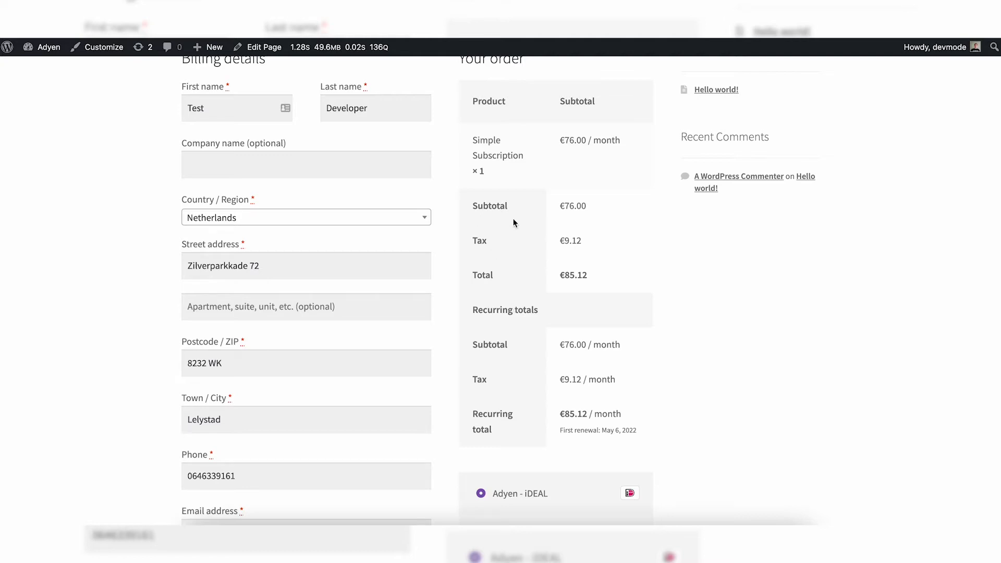
pyautogui.moveTo(492, 338)
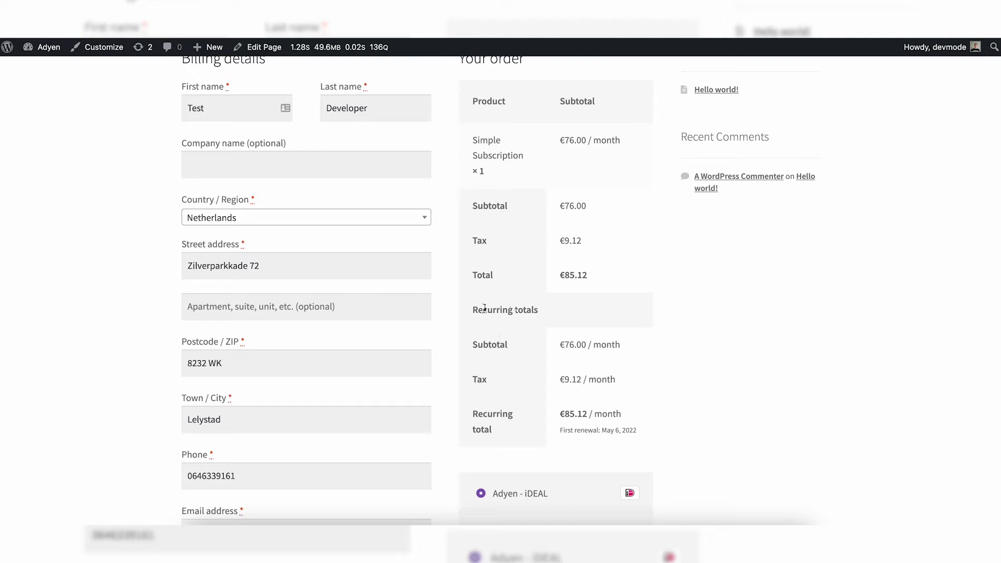
pyautogui.moveTo(507, 325)
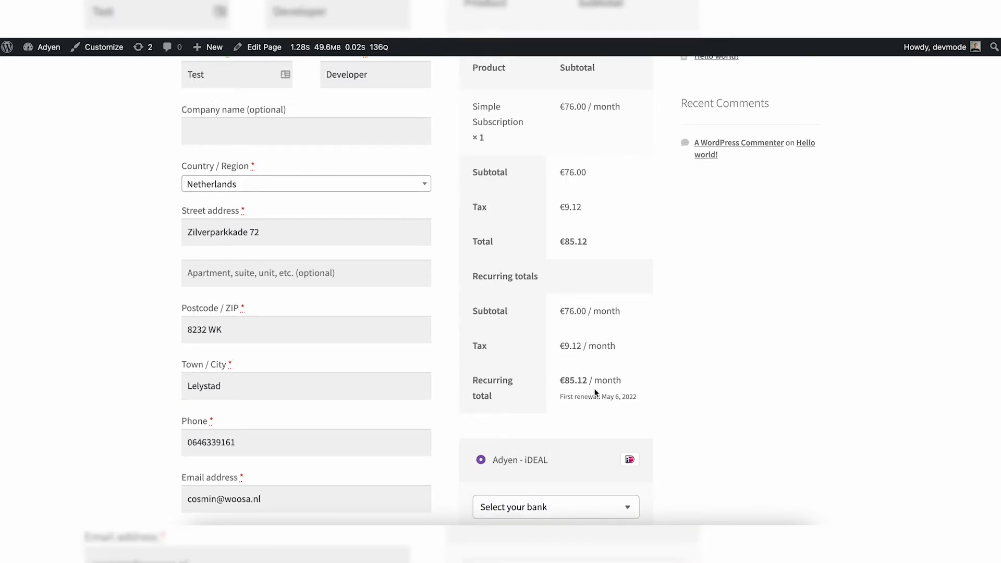
pyautogui.doubleClick(598, 396)
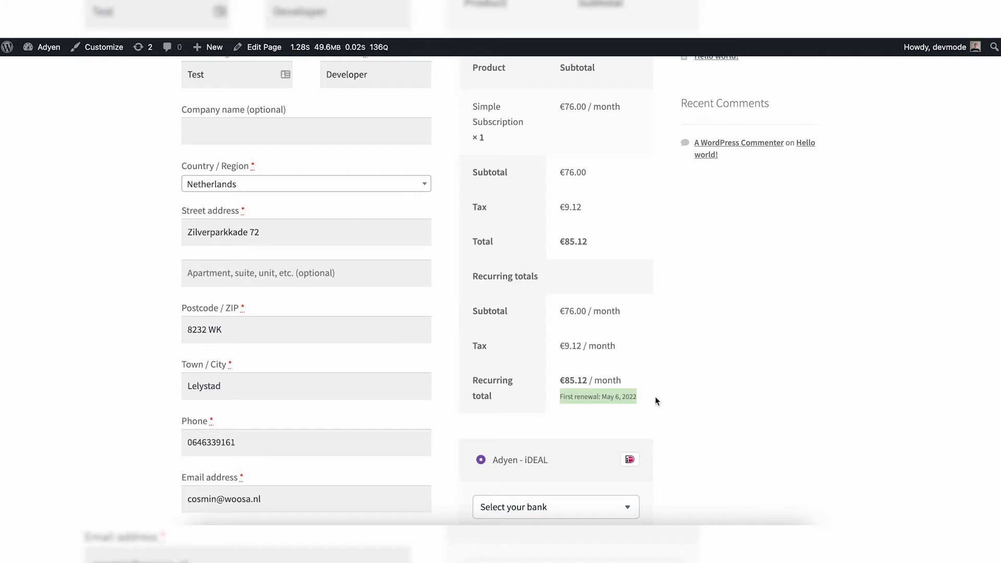
pyautogui.scroll(-3)
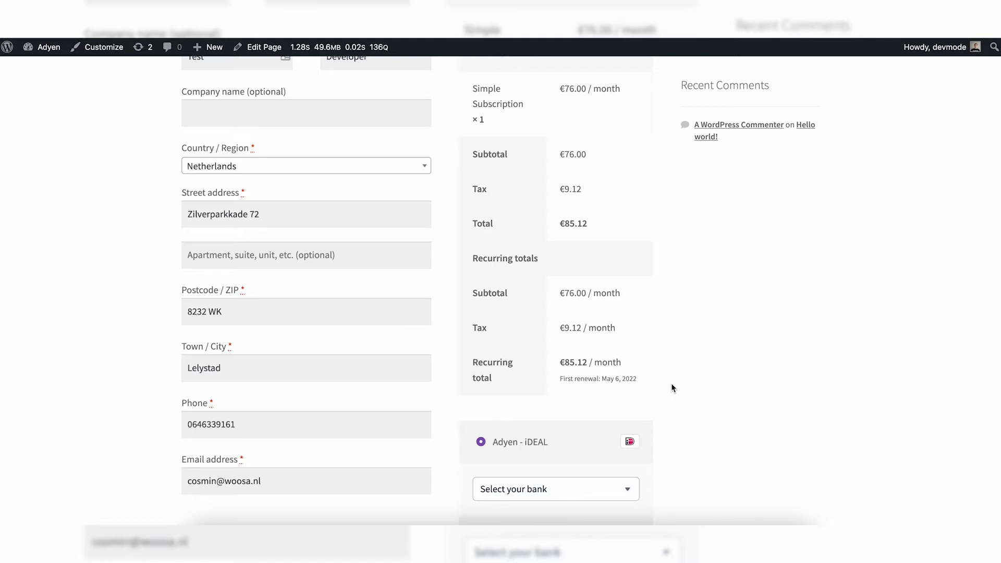
pyautogui.scroll(-3)
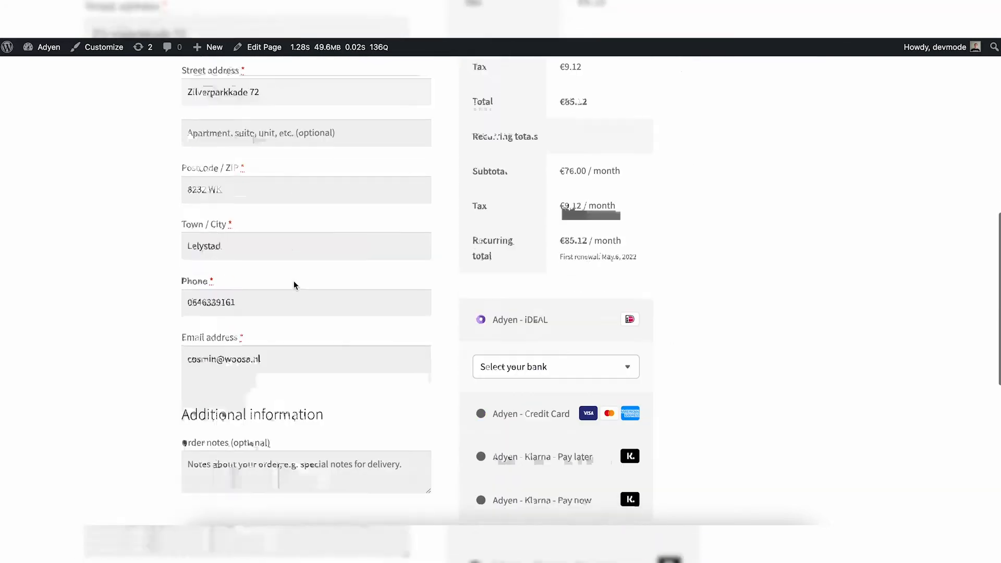
pyautogui.scroll(-3)
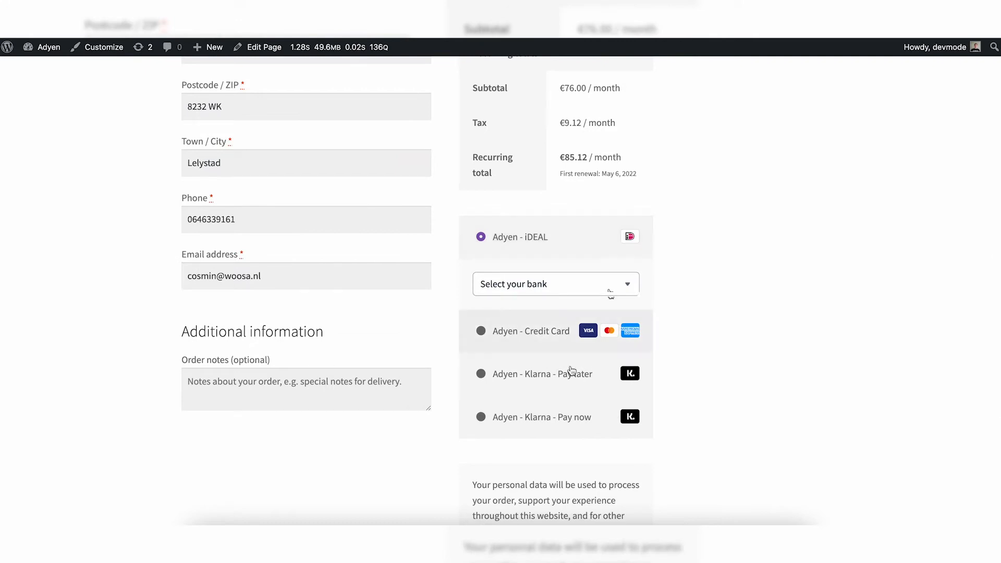
pyautogui.moveTo(540, 308)
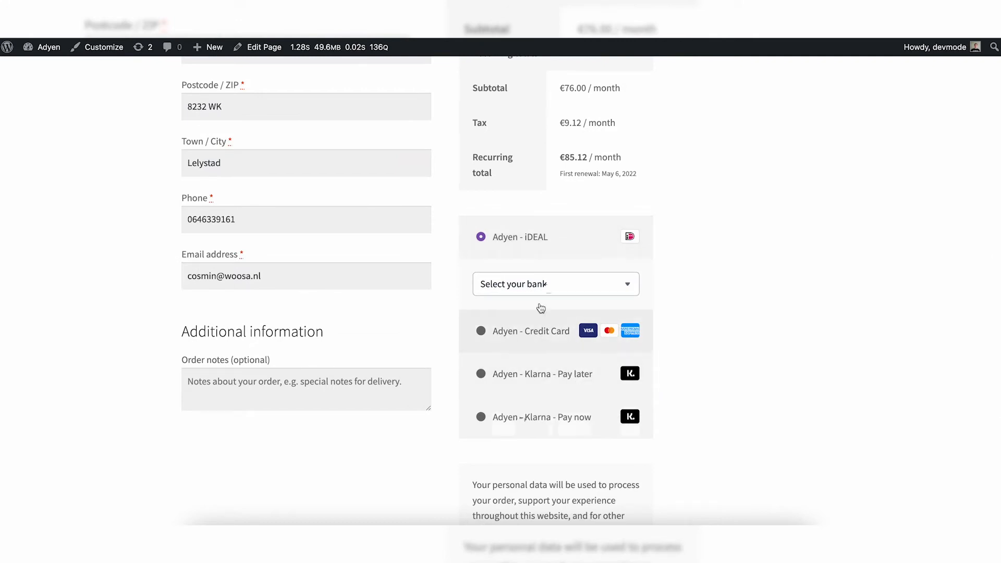
pyautogui.moveTo(544, 352)
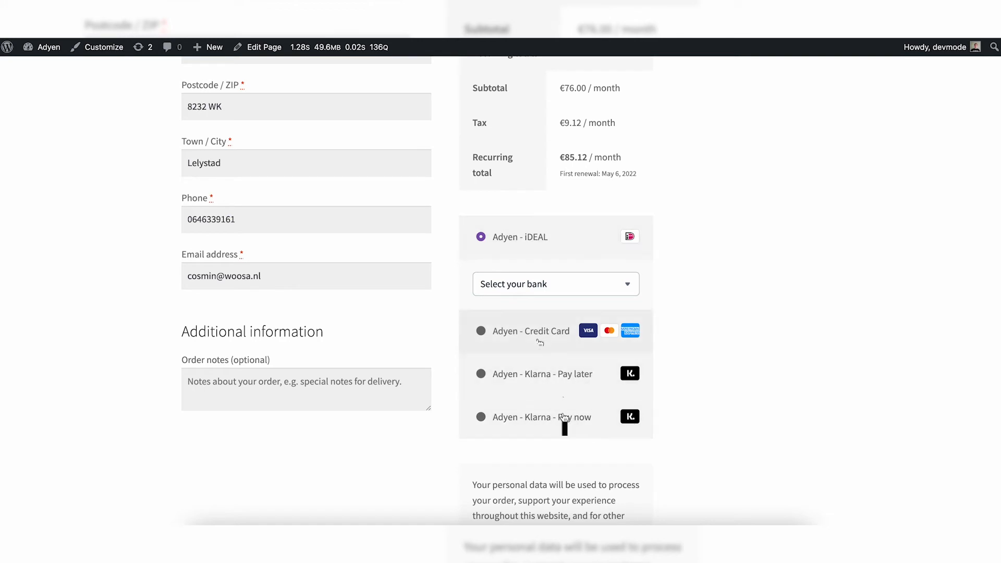
# - Choose Test Issuer 5 as the bank for the Adyen iDEAL payment
pyautogui.click(555, 283)
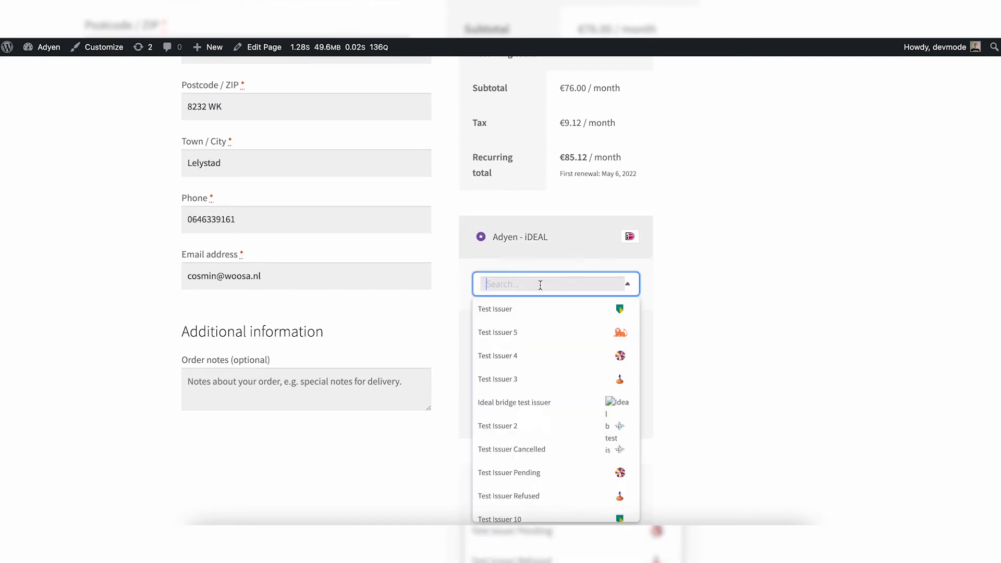
pyautogui.click(498, 333)
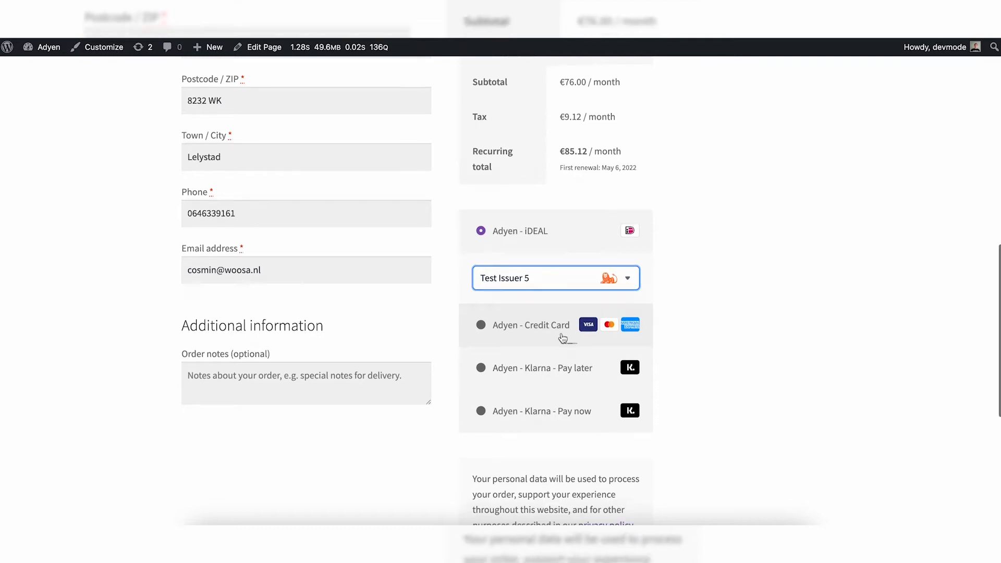
pyautogui.scroll(-3)
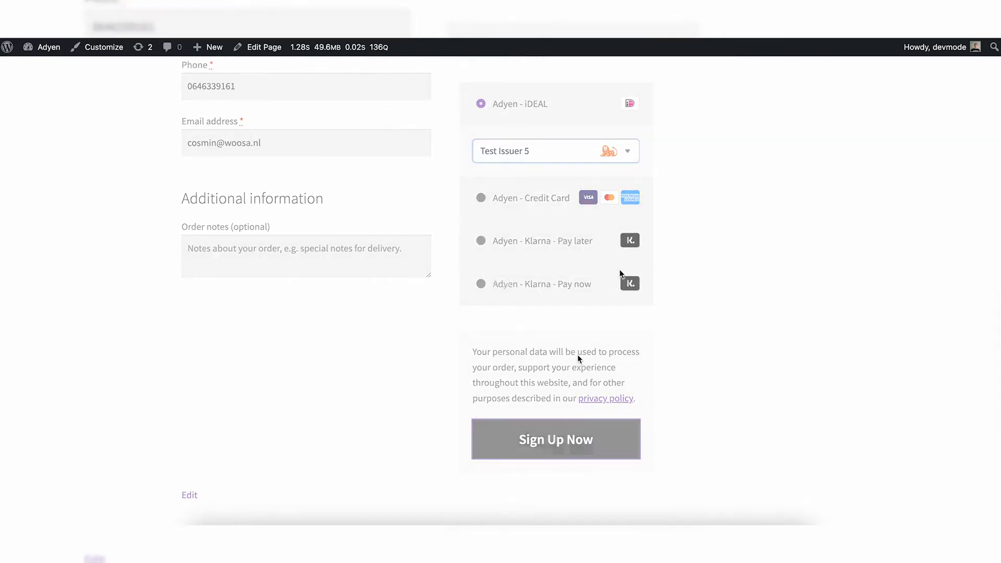
# - Sign up for the subscription and review the Order received page's related subscriptions
pyautogui.click(555, 439)
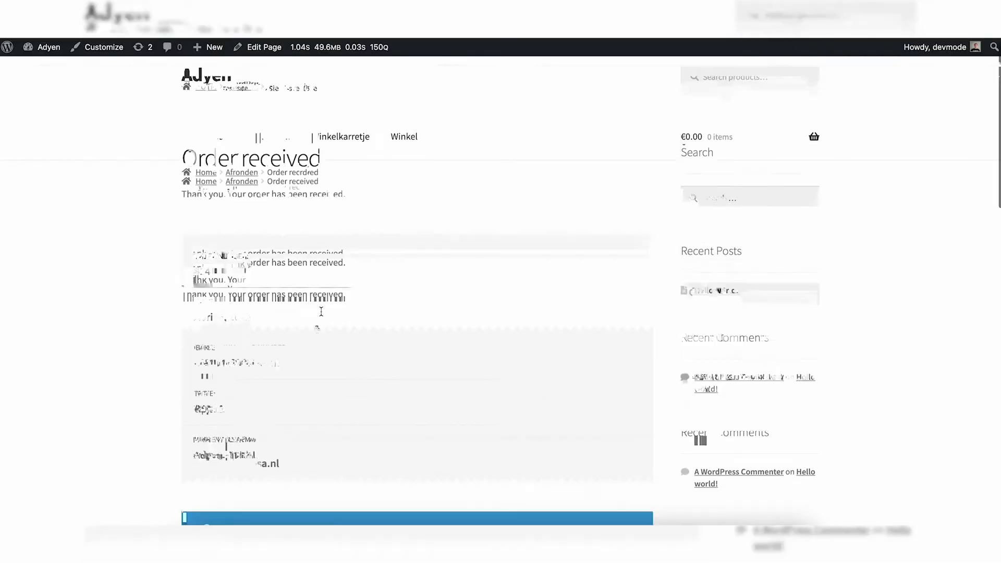
pyautogui.scroll(-3)
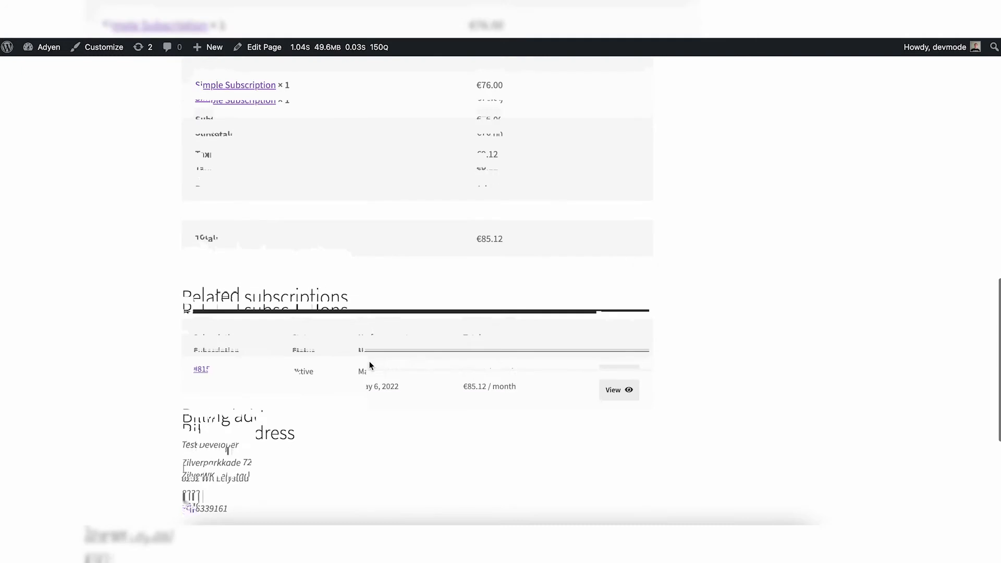
pyautogui.scroll(-3)
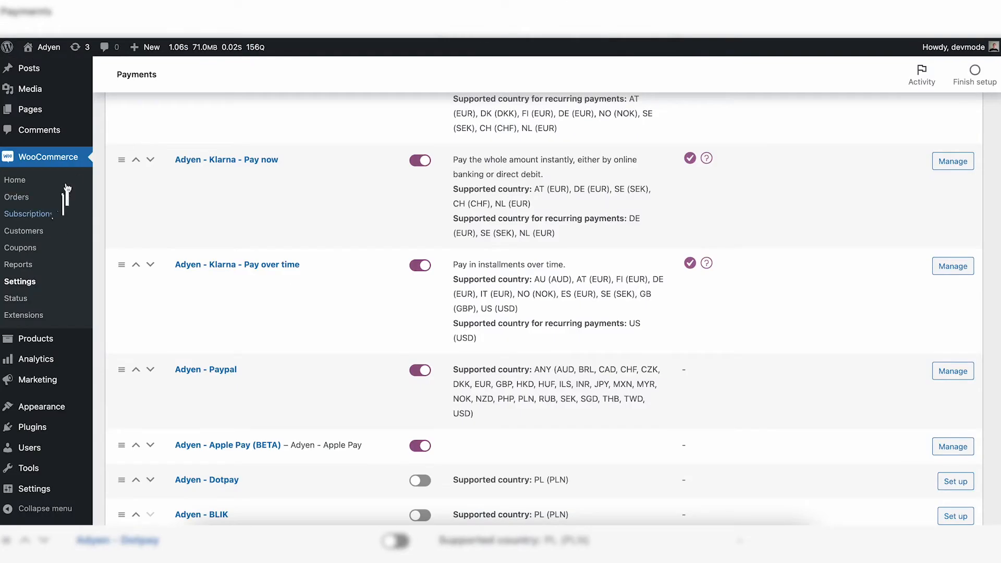
# - List the admin subscriptions showing #815 active at €85.12 a month via Adyen iDEAL
pyautogui.click(28, 214)
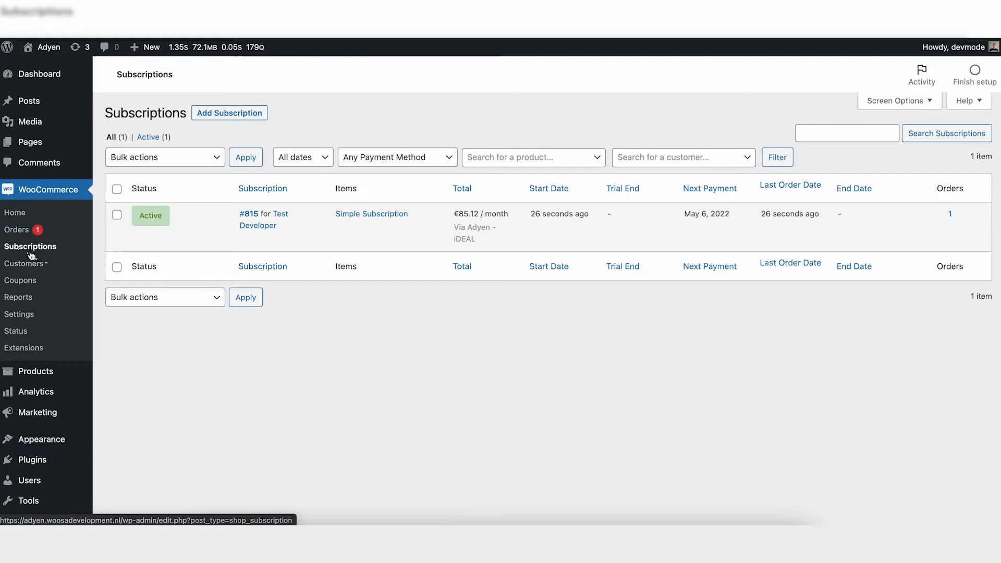
pyautogui.click(261, 266)
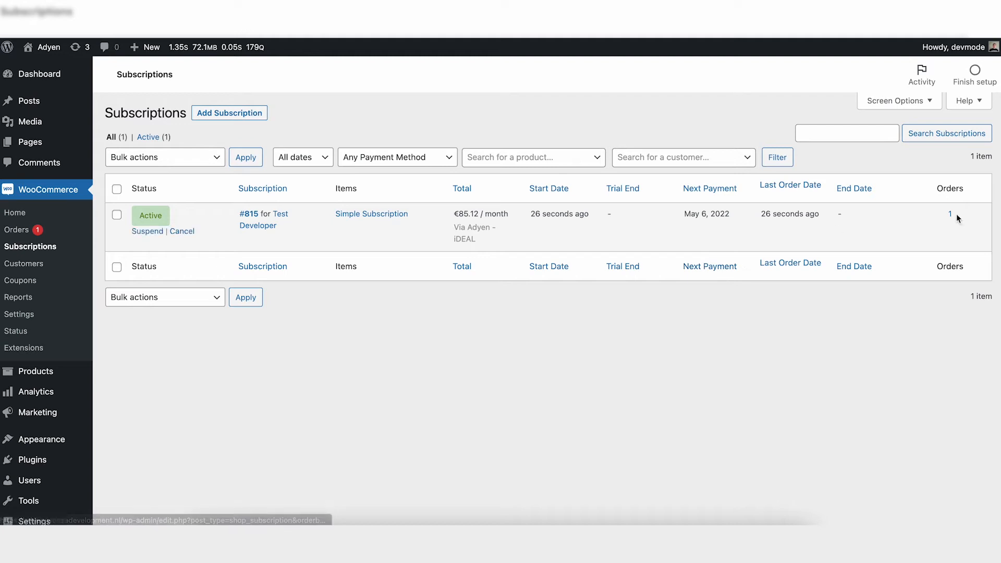
pyautogui.moveTo(248, 214)
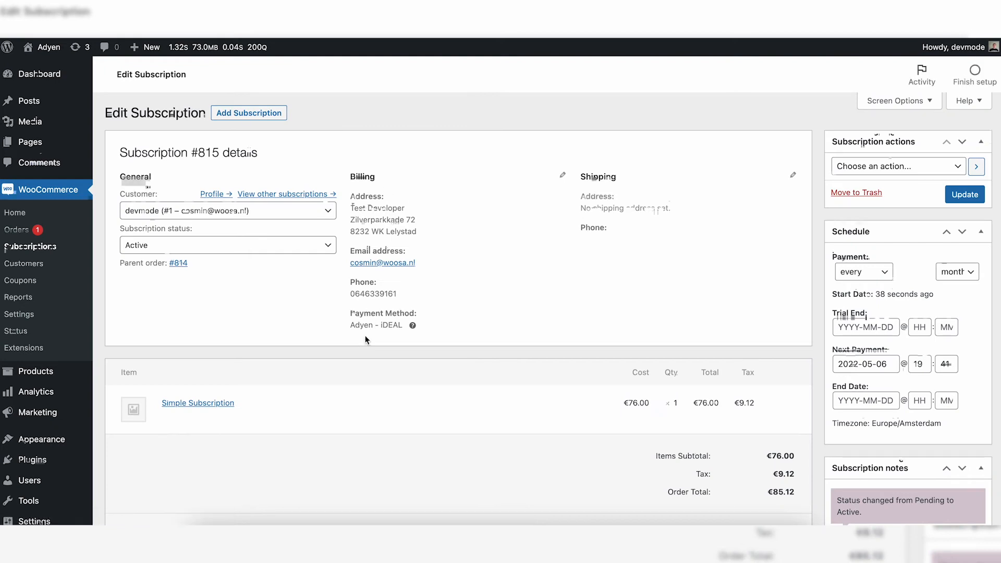
# - Scroll through subscription #815's items, schedule and notes and peek at its status options
pyautogui.scroll(-3)
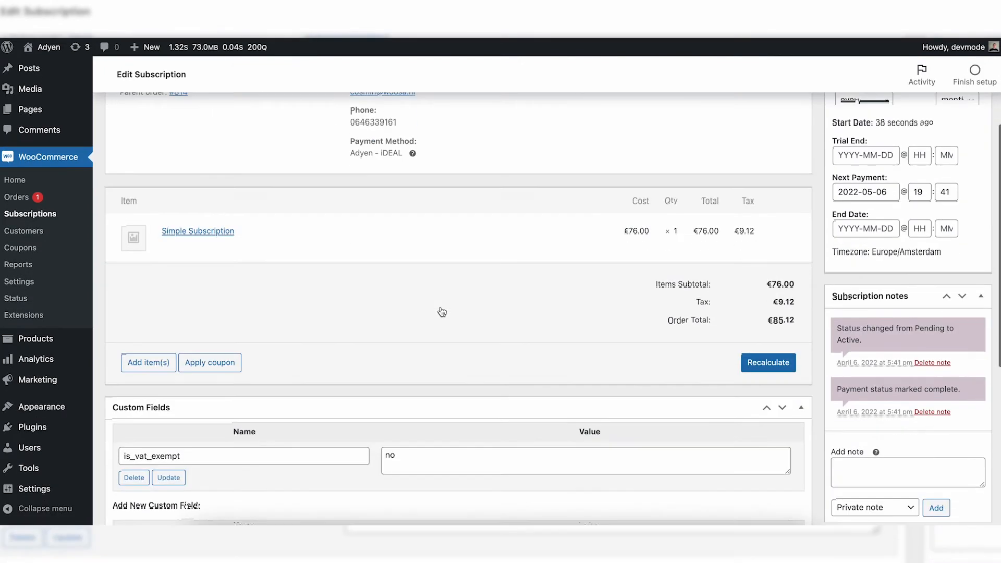
pyautogui.scroll(-3)
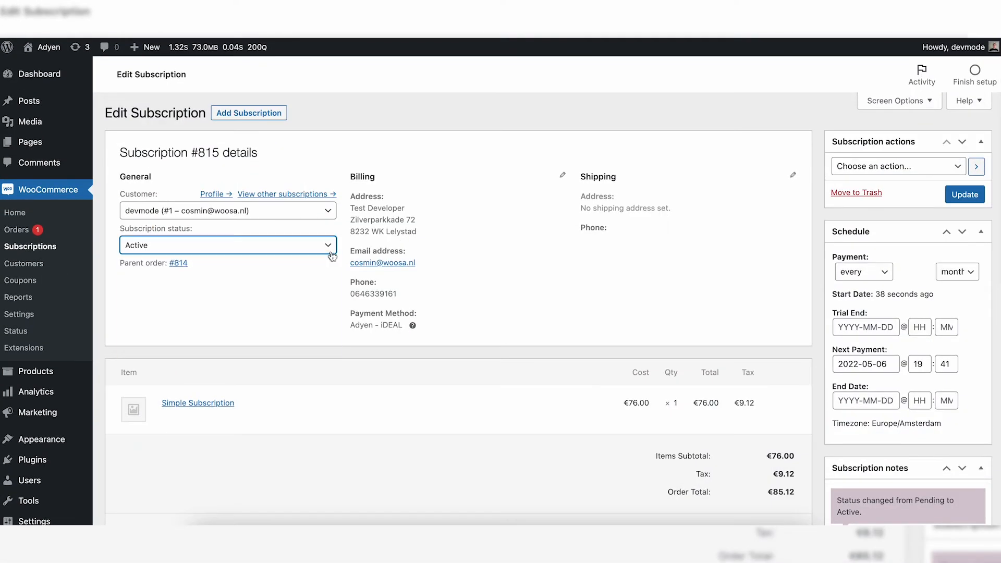
pyautogui.click(228, 245)
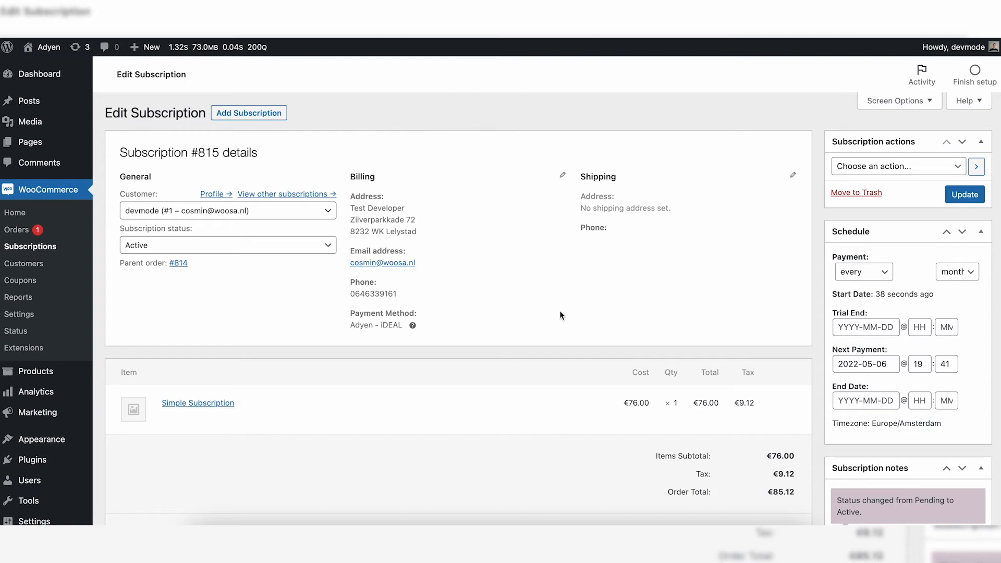
pyautogui.click(227, 245)
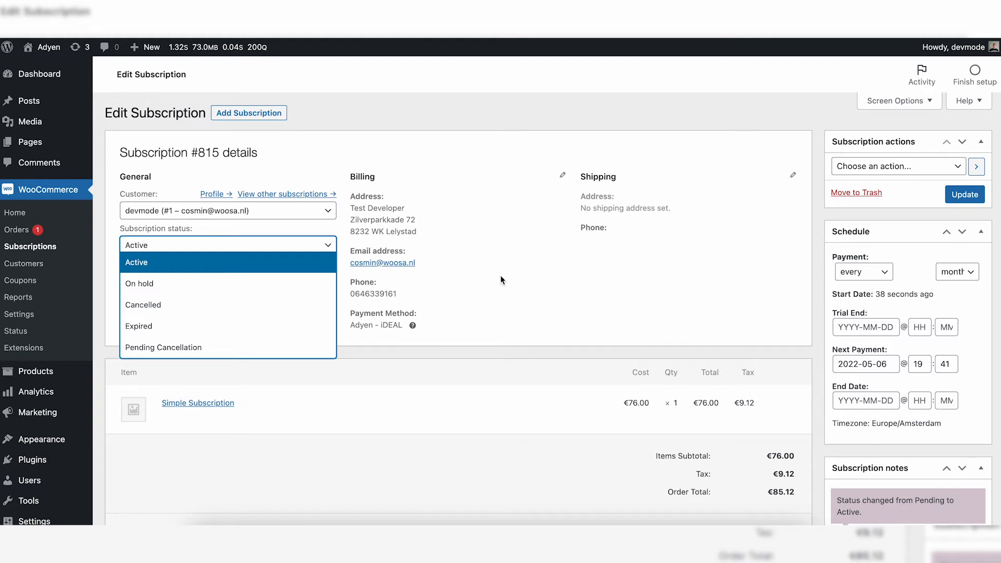
# - Set subscription #815's status to On hold and review the remaining status alternatives
pyautogui.click(139, 284)
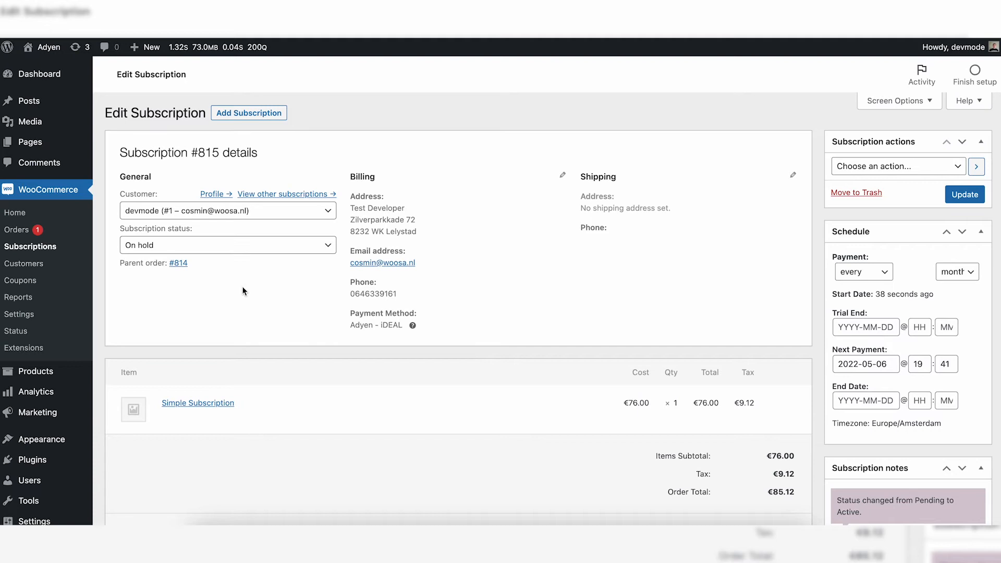
pyautogui.click(228, 244)
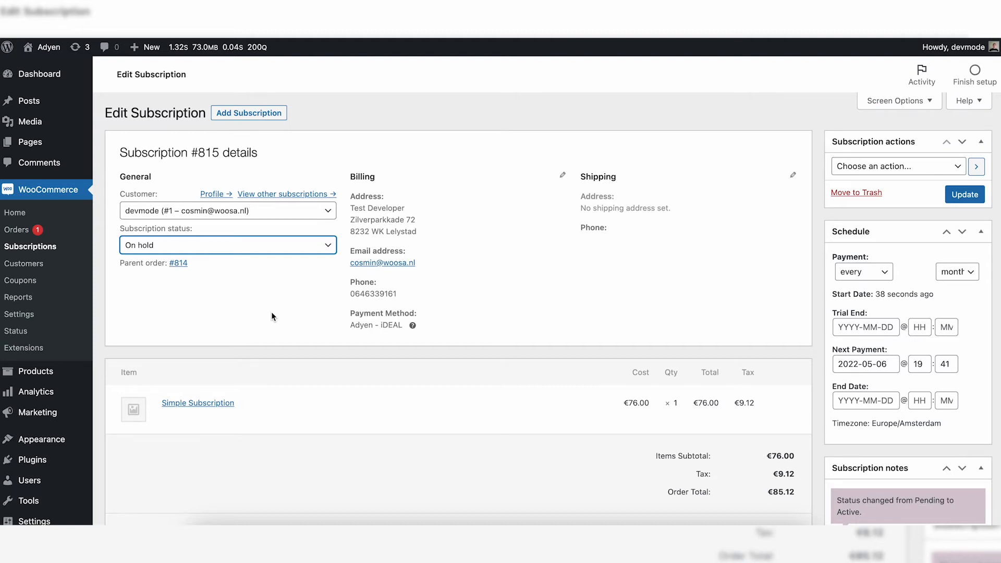
pyautogui.click(228, 245)
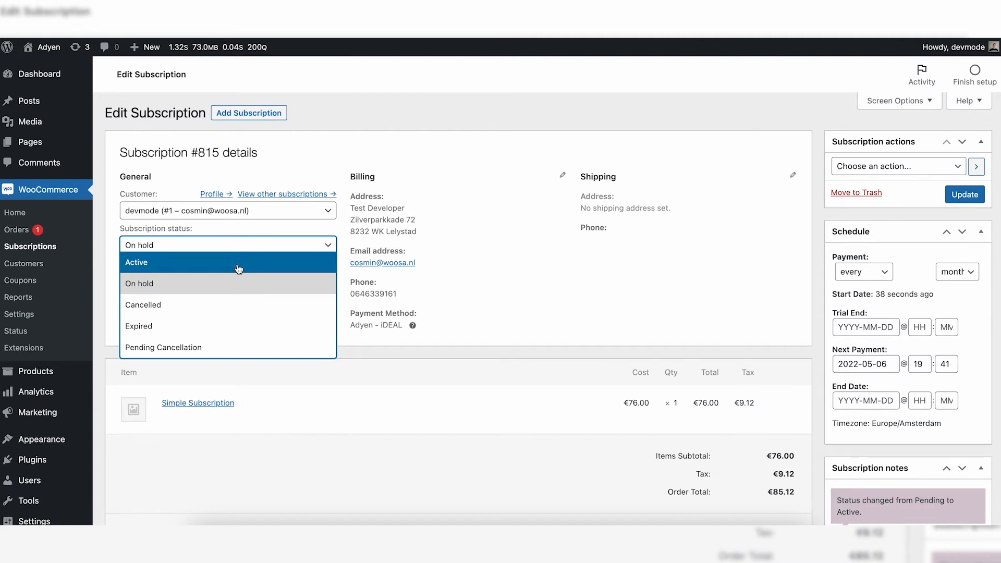
pyautogui.moveTo(355, 265)
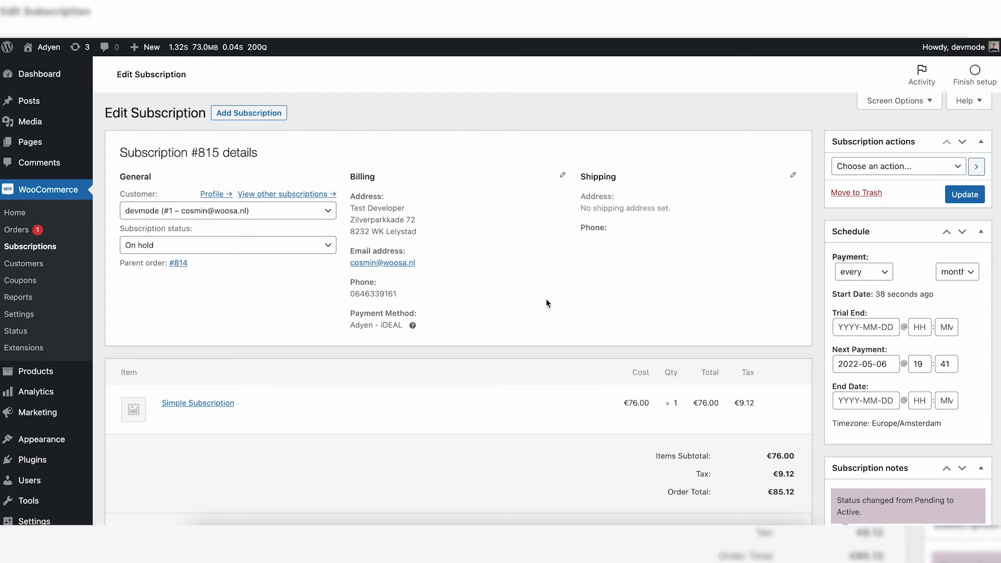
pyautogui.moveTo(310, 245)
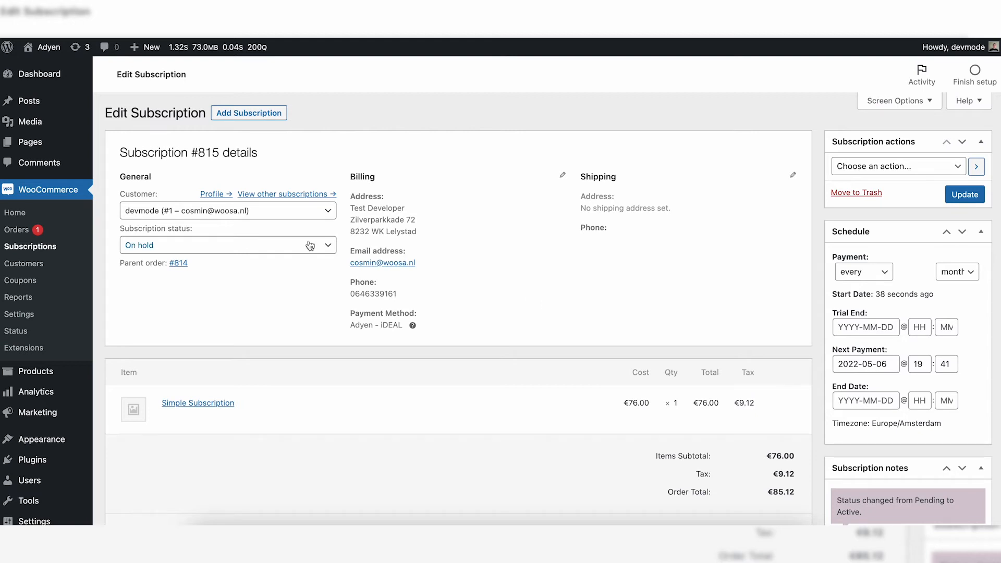
pyautogui.moveTo(311, 246)
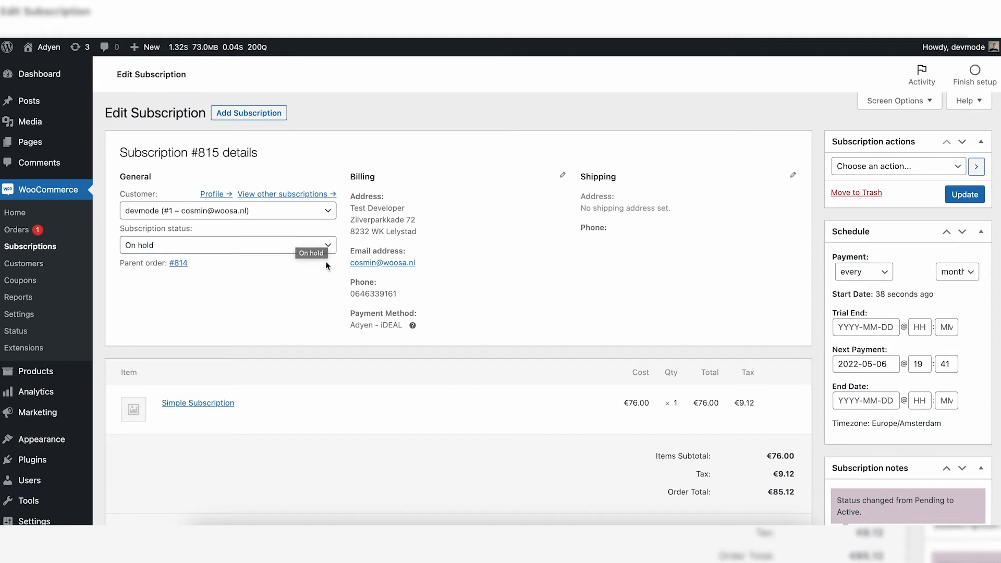
pyautogui.moveTo(364, 292)
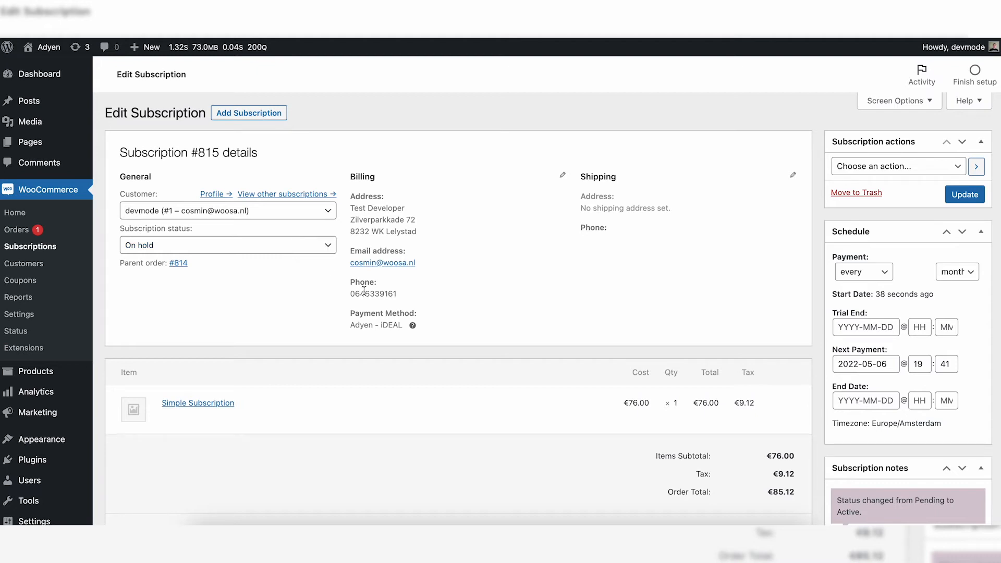
pyautogui.click(228, 245)
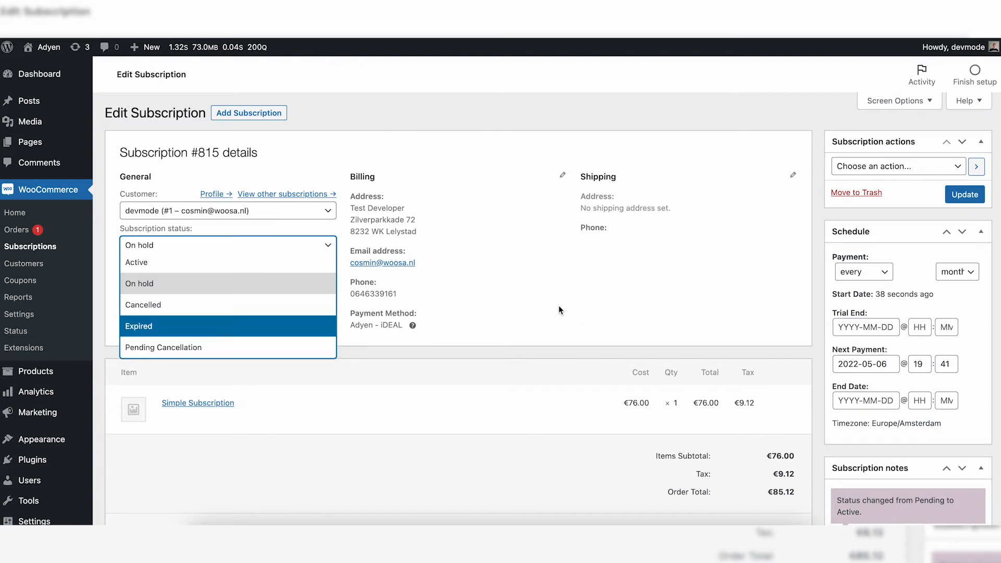
pyautogui.moveTo(254, 348)
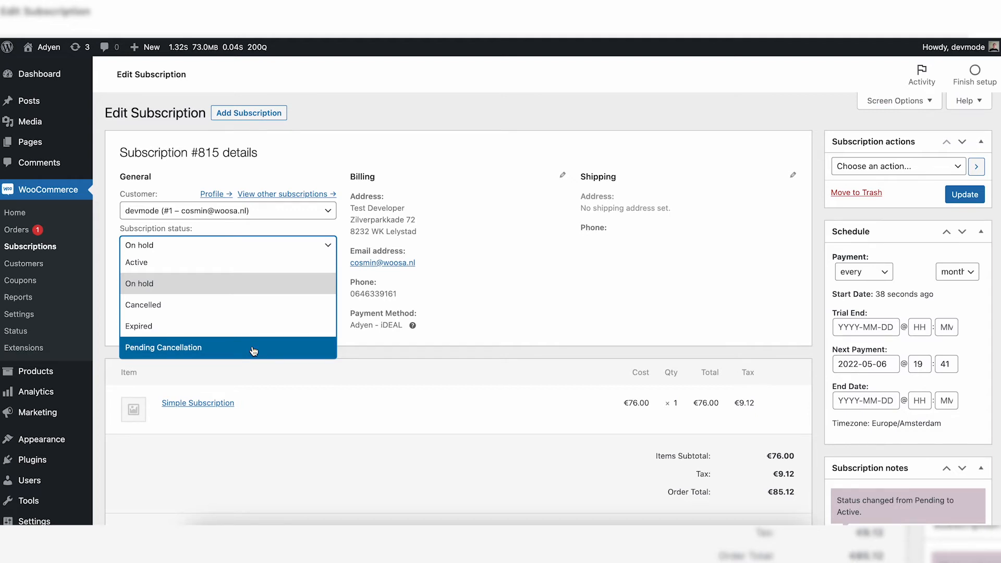
pyautogui.moveTo(252, 305)
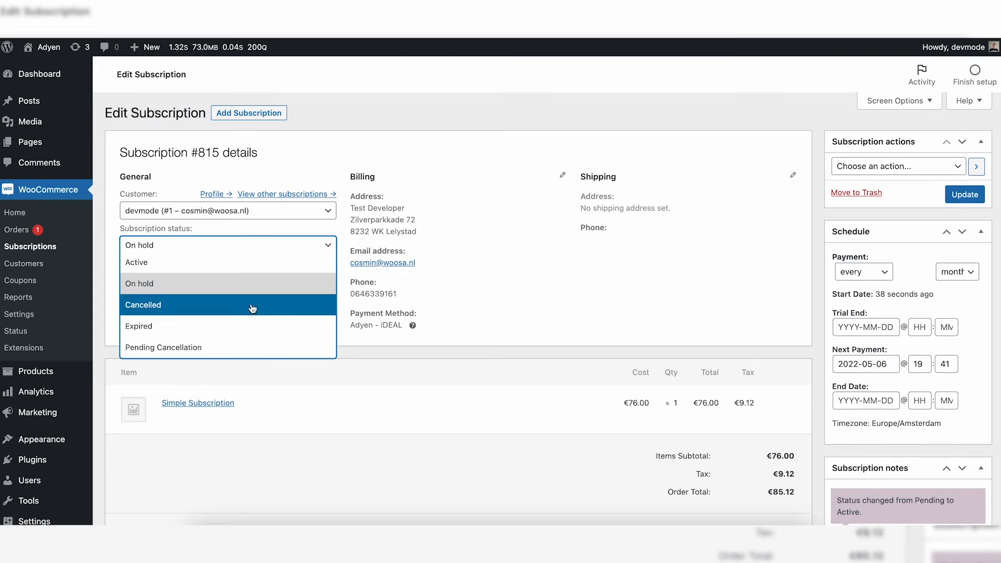
pyautogui.moveTo(415, 305)
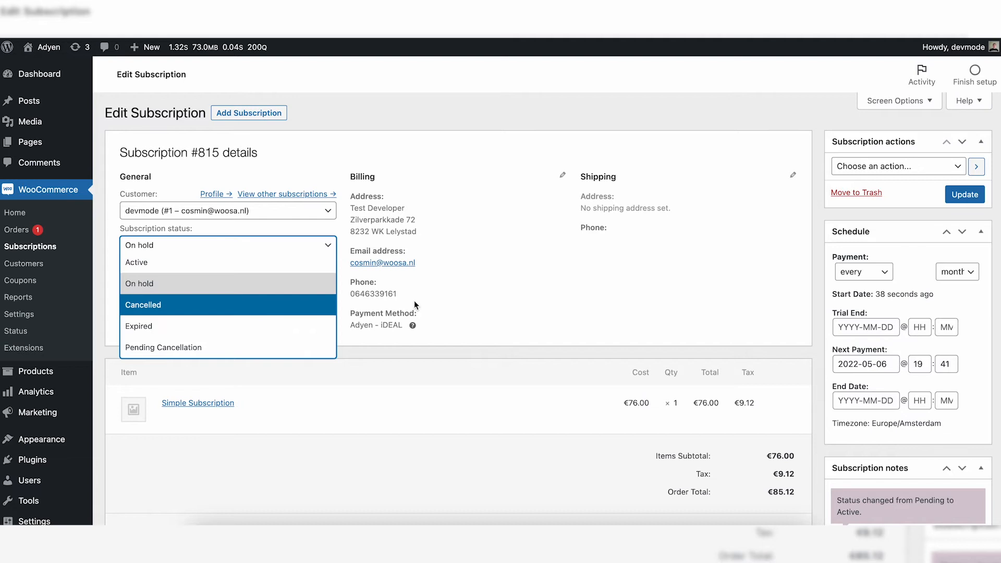